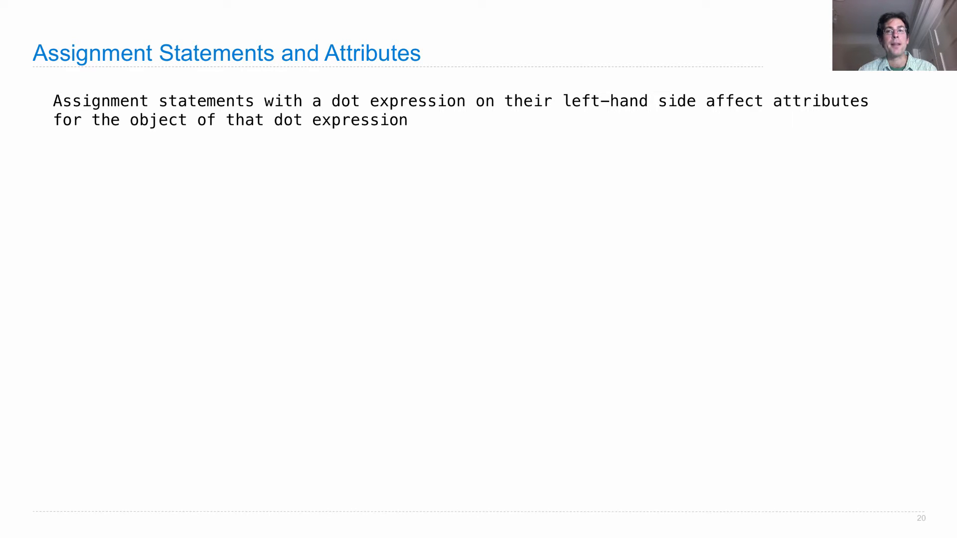
{"action": "key", "text": "Right"}
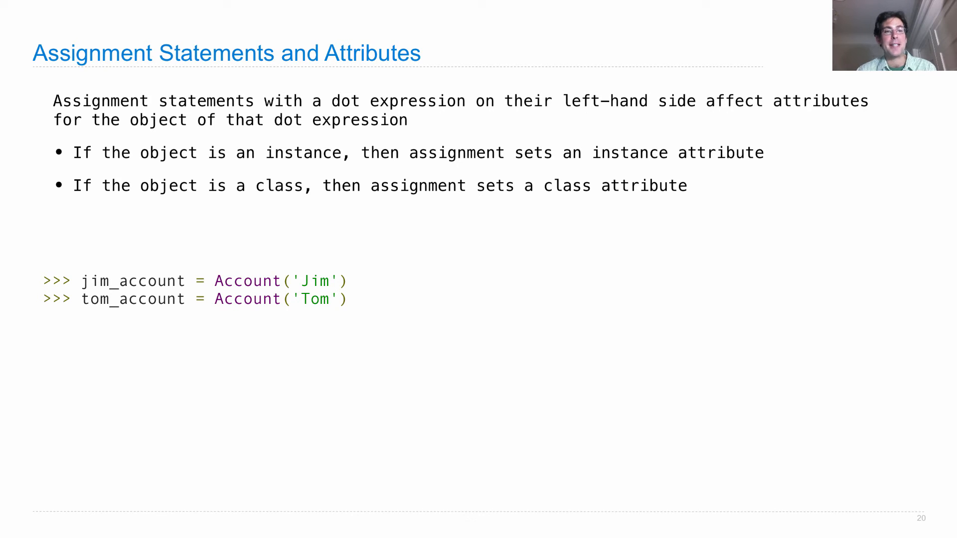